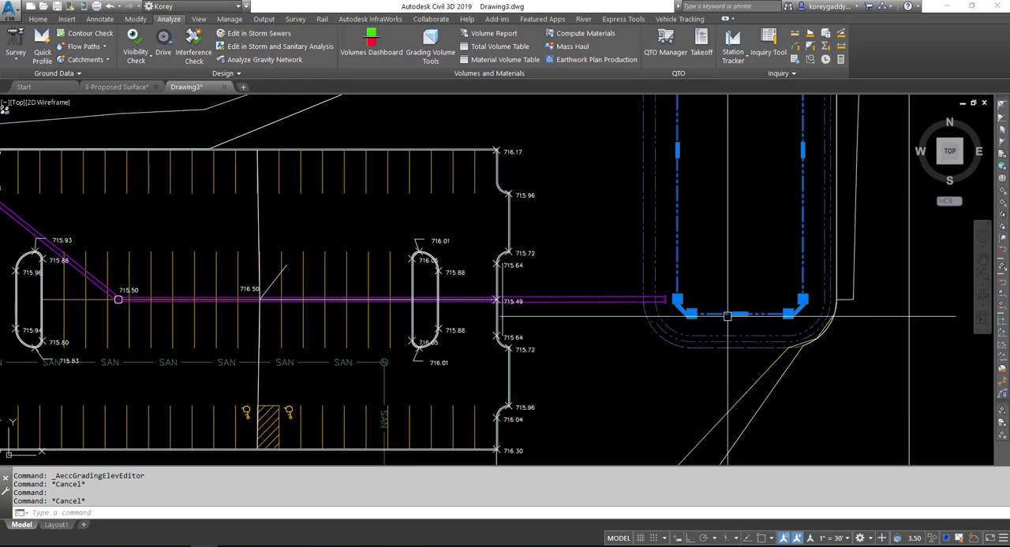
{"action": "mouse_move", "coordinate": [719, 314]}
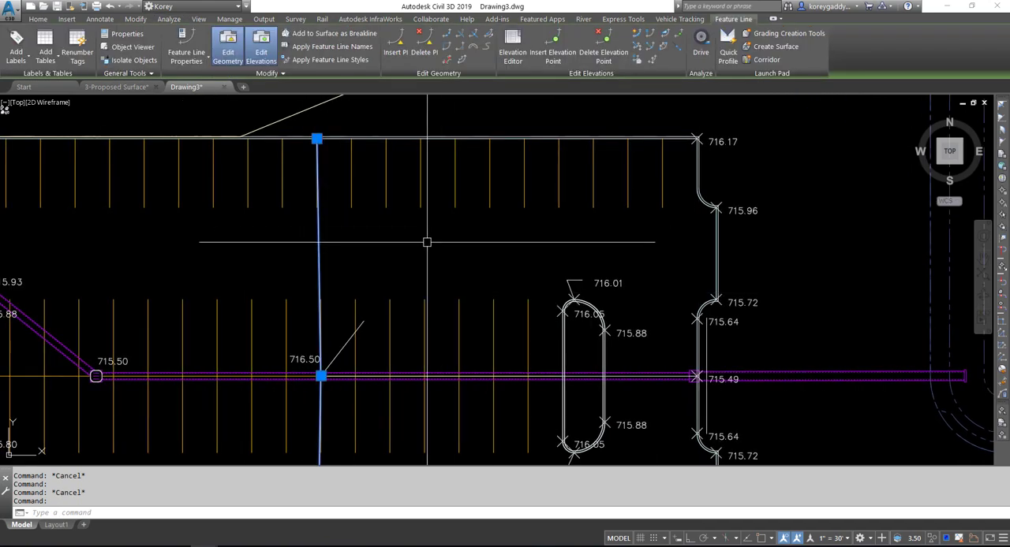
Review station elevations of the parking lot and curb feature lines in the Elevation Editor, then show the Prospector tree.
{"action": "left_click", "coordinate": [511, 48]}
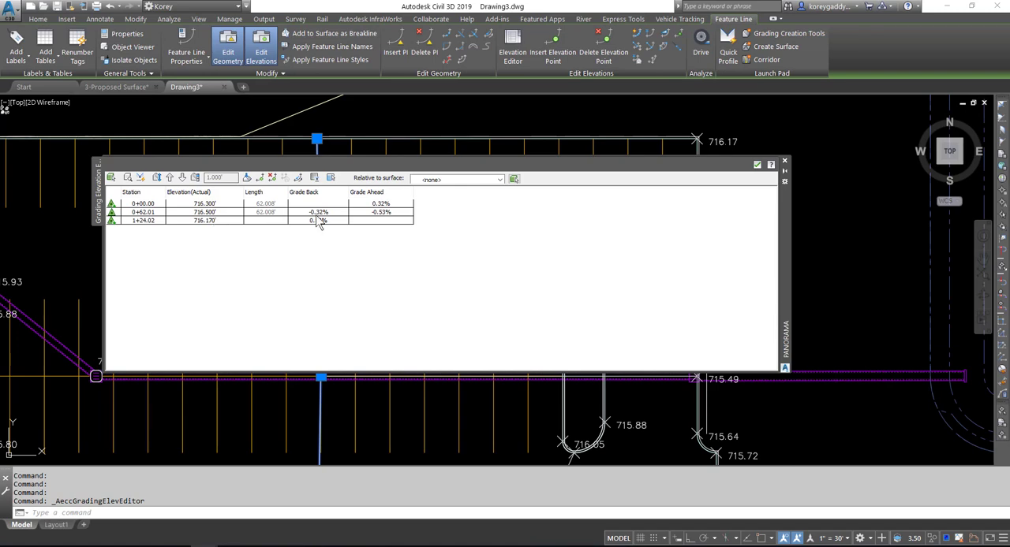
{"action": "left_click", "coordinate": [784, 161]}
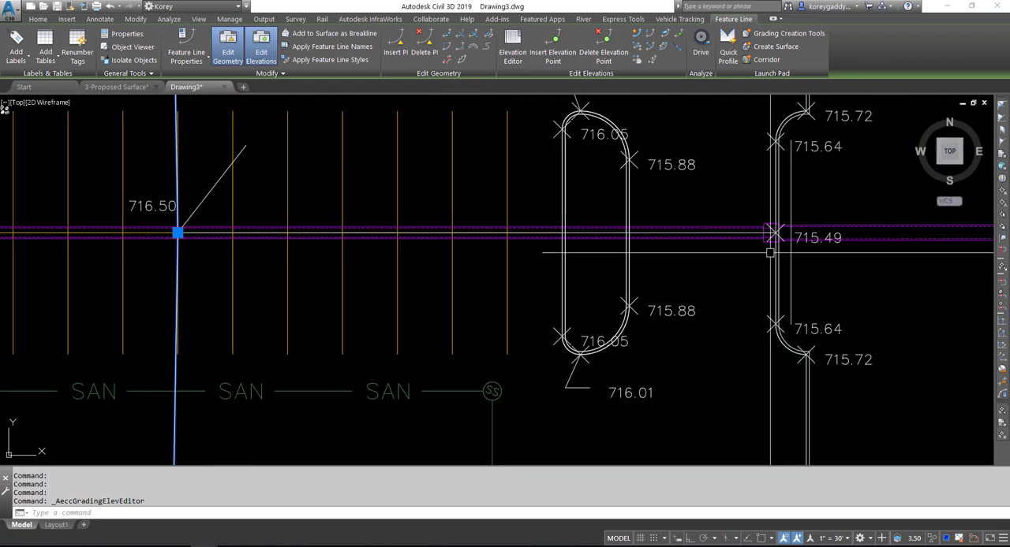
{"action": "left_click", "coordinate": [167, 19]}
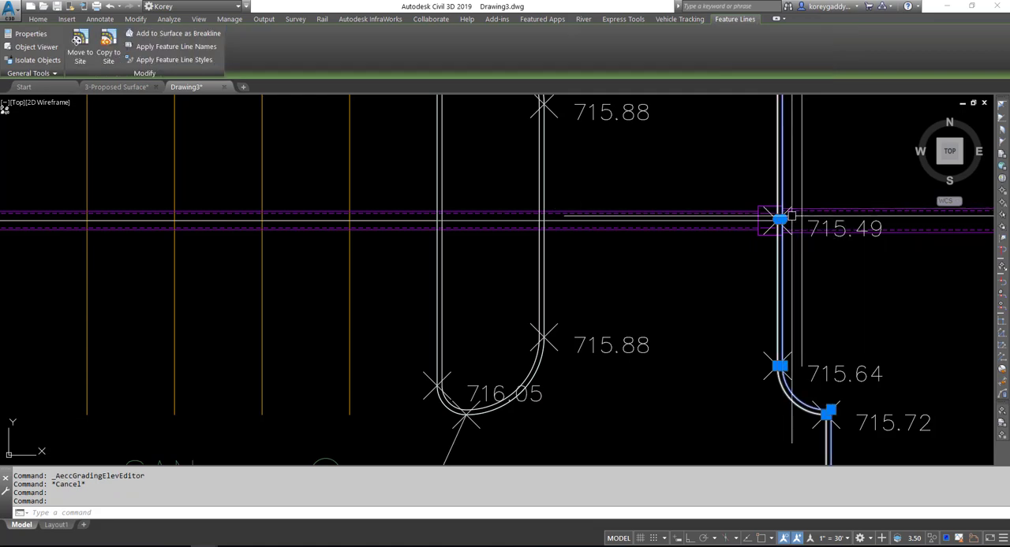
{"action": "left_click", "coordinate": [38, 19]}
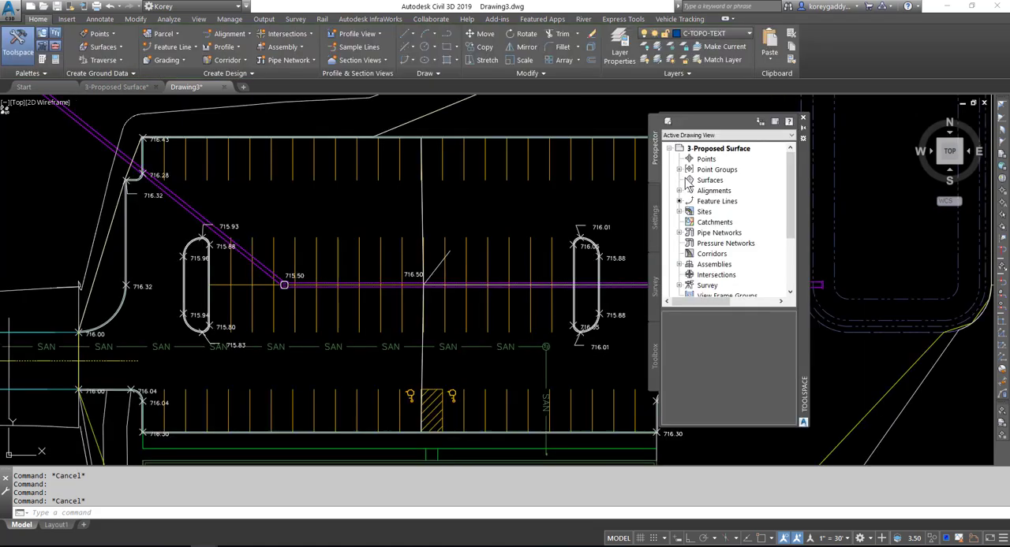
Create a TIN surface named Finished Grade with the Proposed Surface style.
{"action": "left_click", "coordinate": [710, 179]}
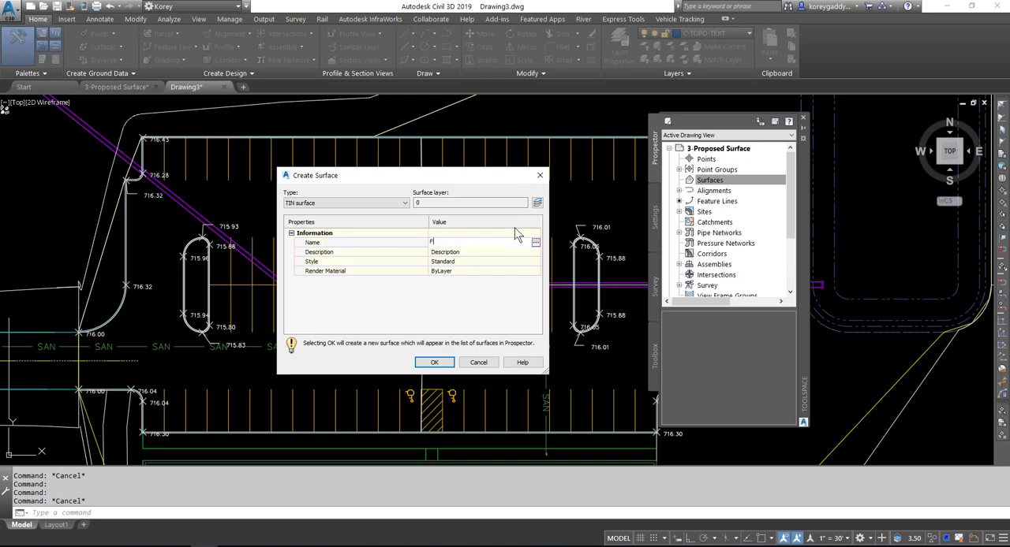
{"action": "type", "text": "Finished Grade"}
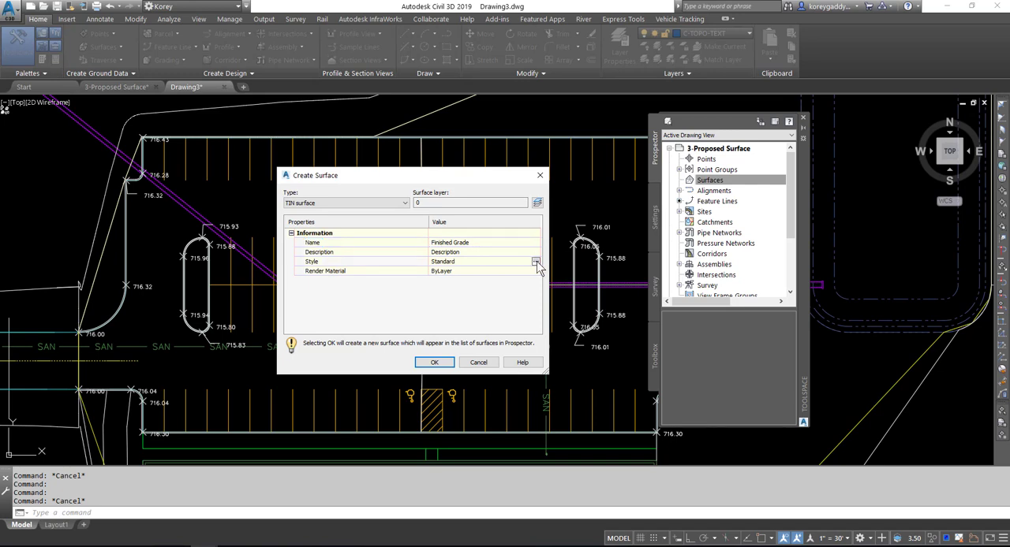
{"action": "left_click", "coordinate": [536, 262]}
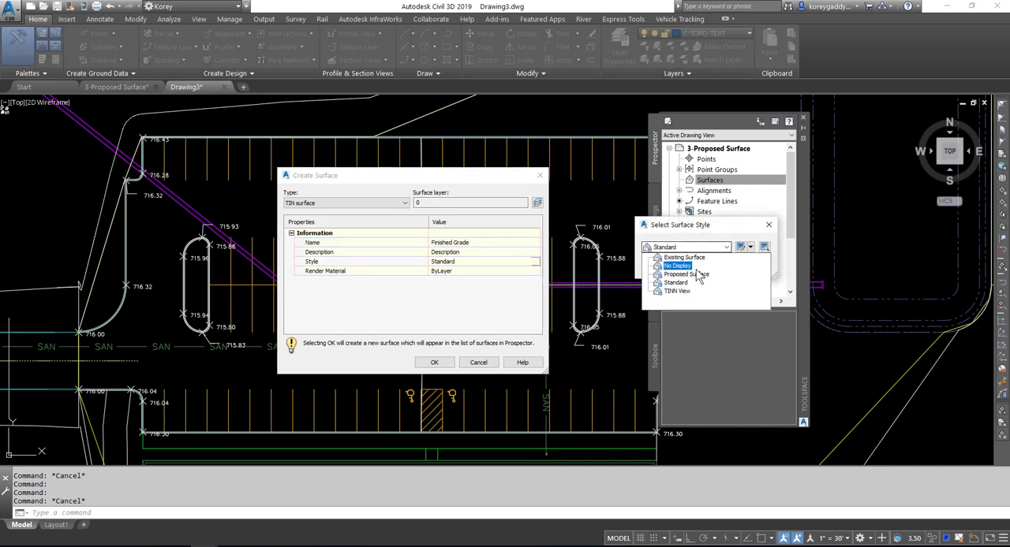
{"action": "left_click", "coordinate": [684, 274]}
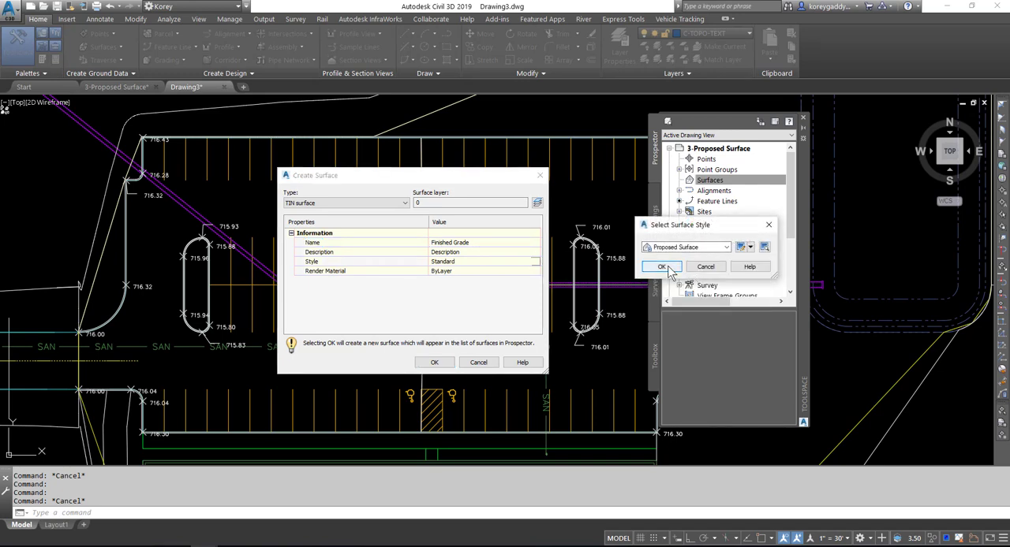
{"action": "left_click", "coordinate": [661, 265]}
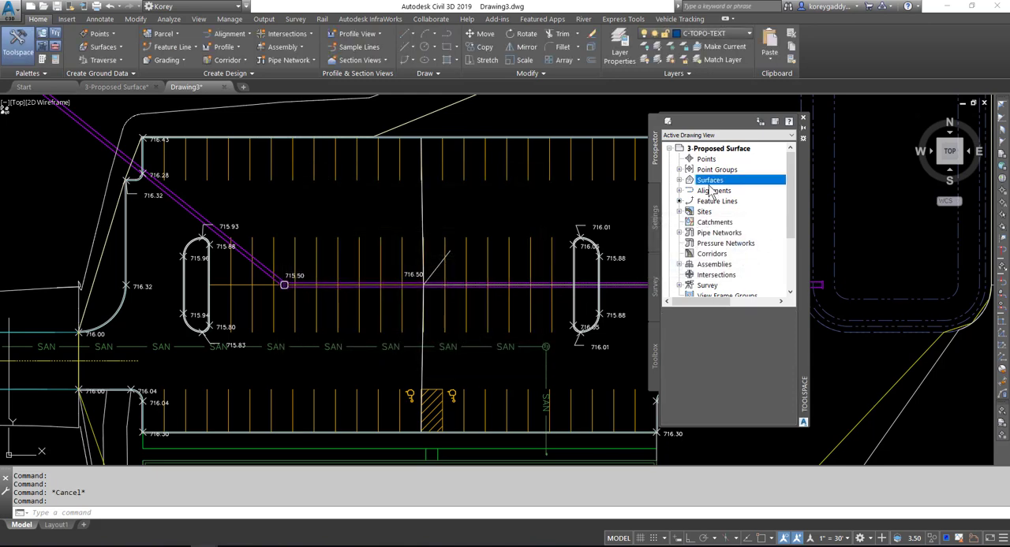
Expand Surfaces > Finished Grade > Definition in Prospector to list its data categories.
{"action": "left_click", "coordinate": [679, 180]}
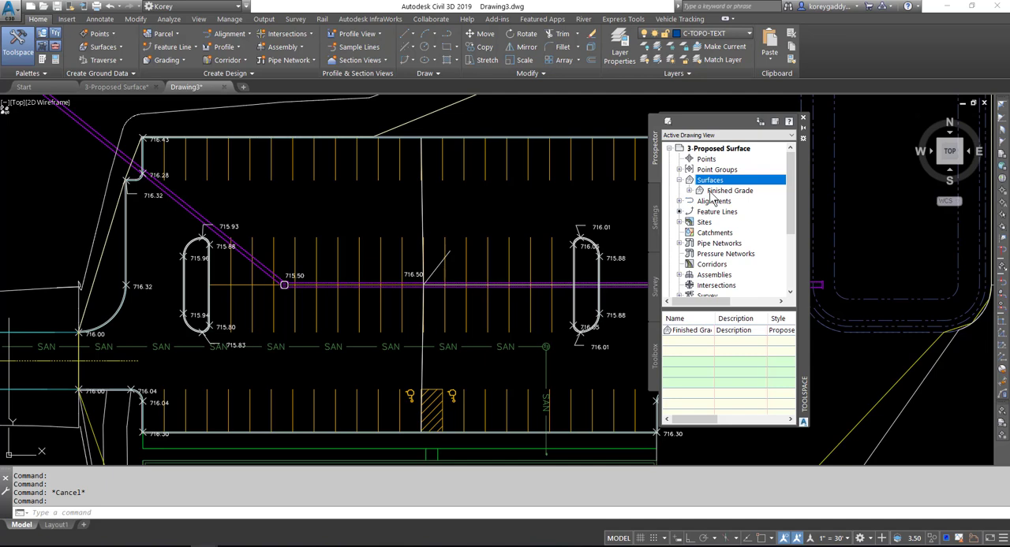
{"action": "mouse_move", "coordinate": [710, 197]}
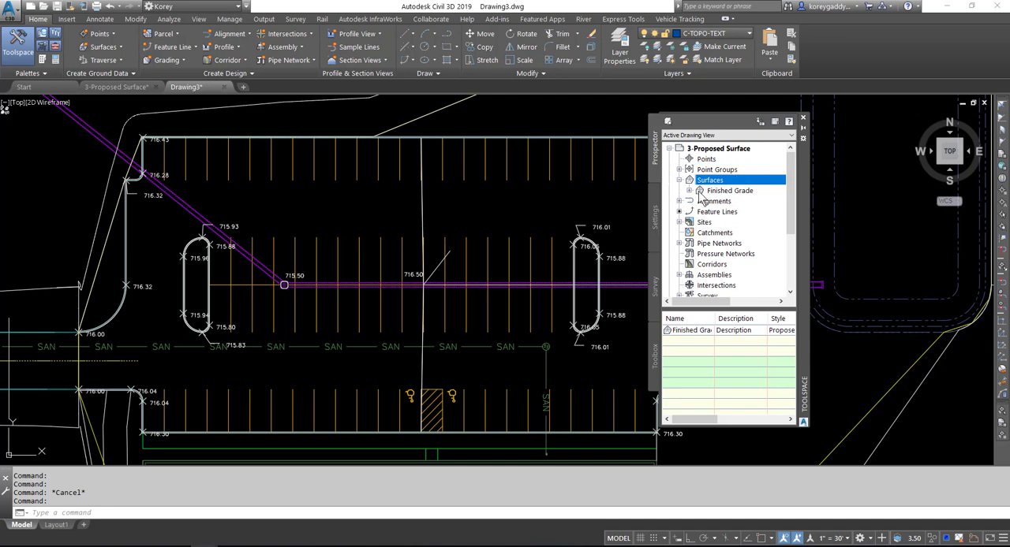
{"action": "left_click", "coordinate": [689, 189]}
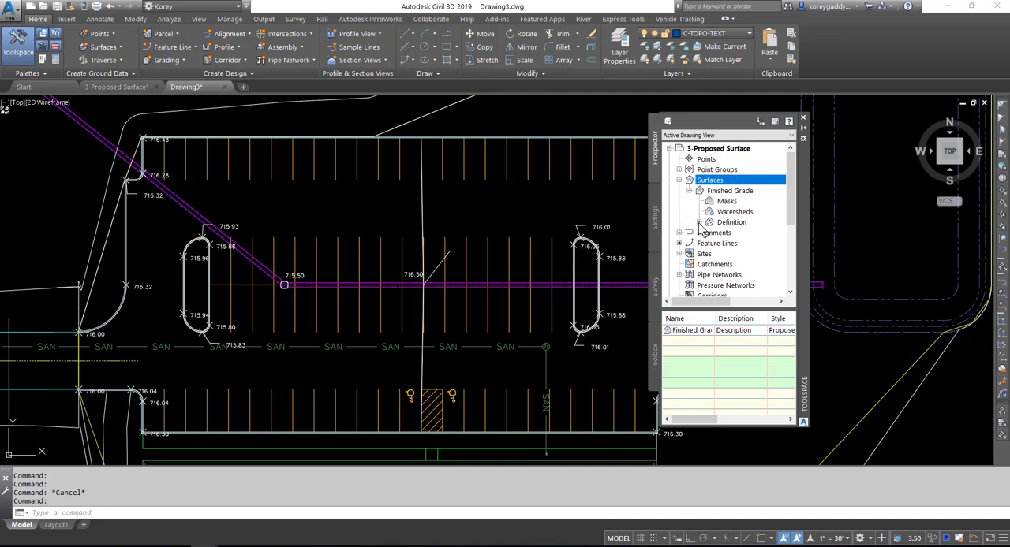
{"action": "left_click", "coordinate": [701, 221]}
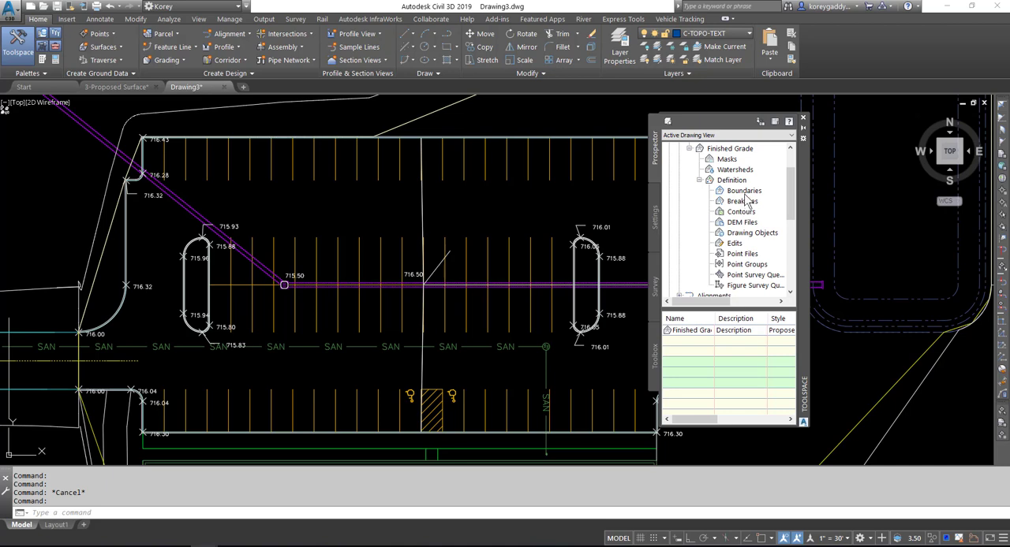
{"action": "mouse_move", "coordinate": [741, 202]}
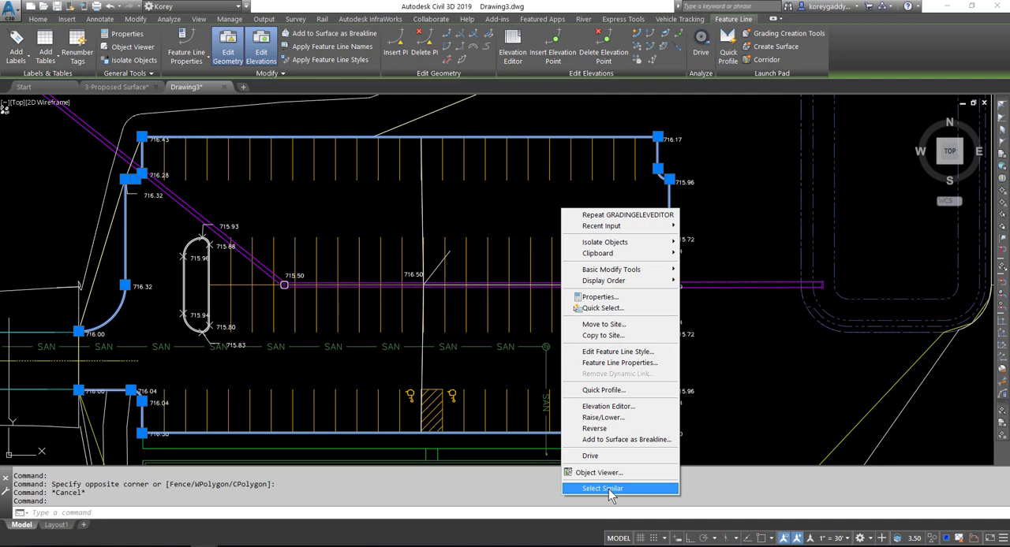
{"action": "mouse_move", "coordinate": [637, 492]}
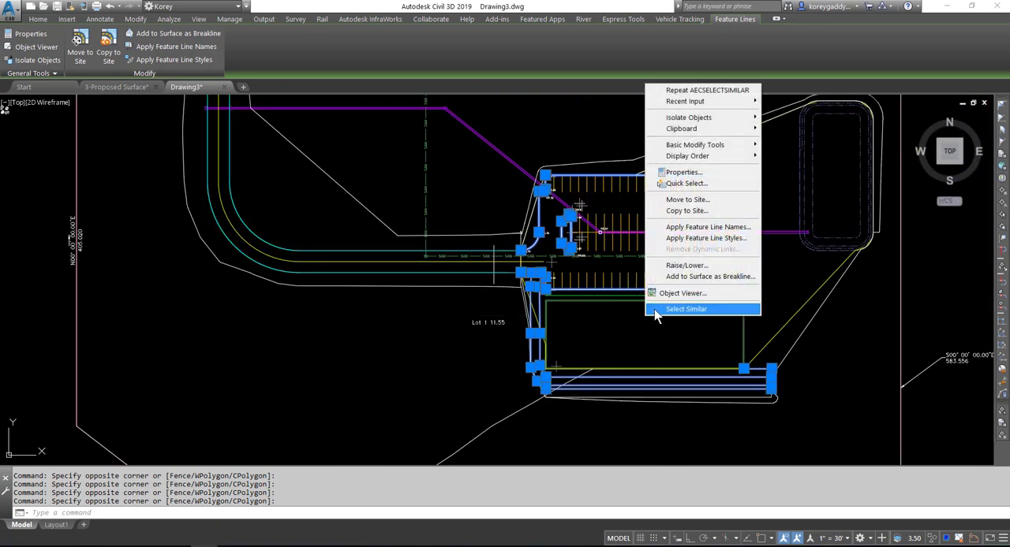
{"action": "mouse_move", "coordinate": [702, 276]}
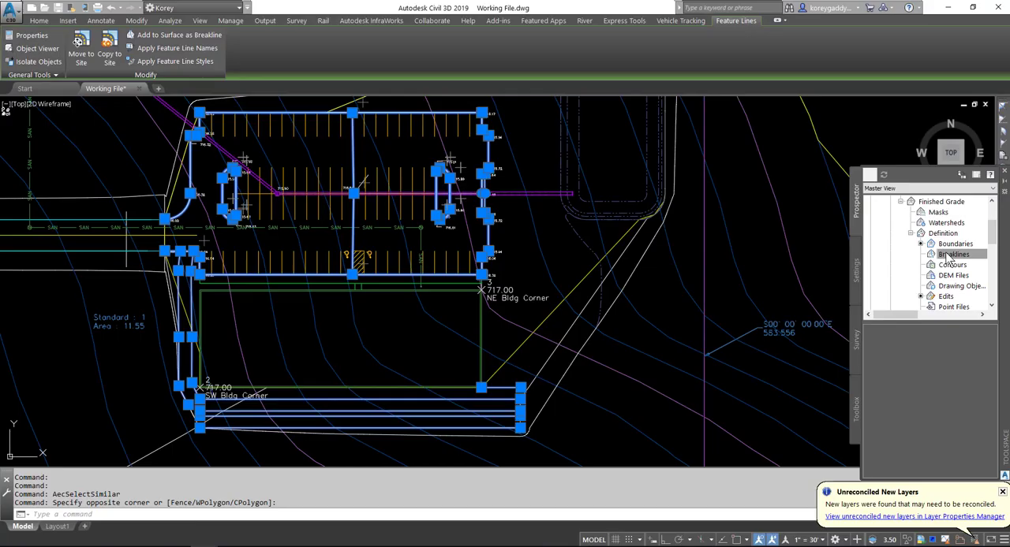
Begin adding breaklines to Finished Grade described as Finished, from the Breaklines definition item.
{"action": "right_click", "coordinate": [953, 254]}
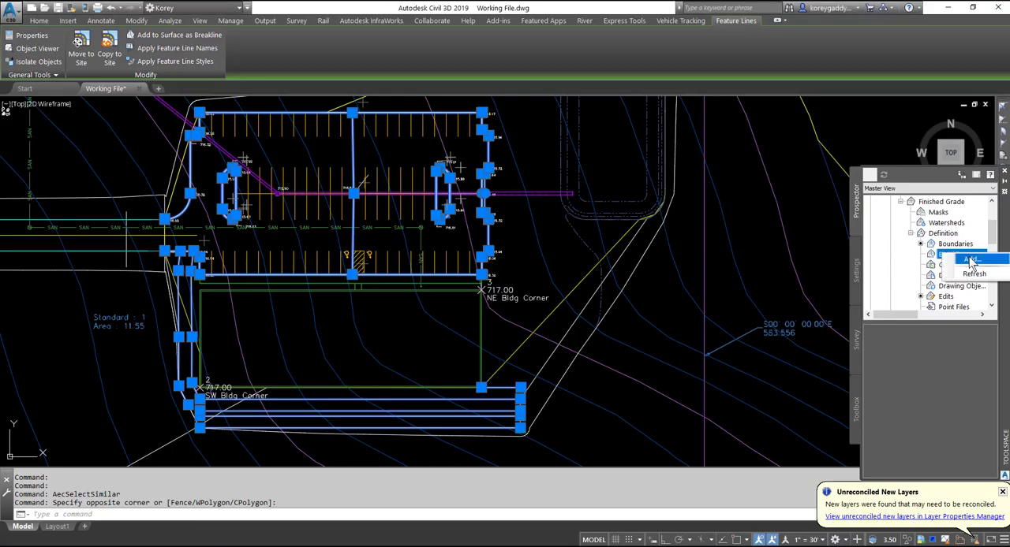
{"action": "left_click", "coordinate": [972, 259]}
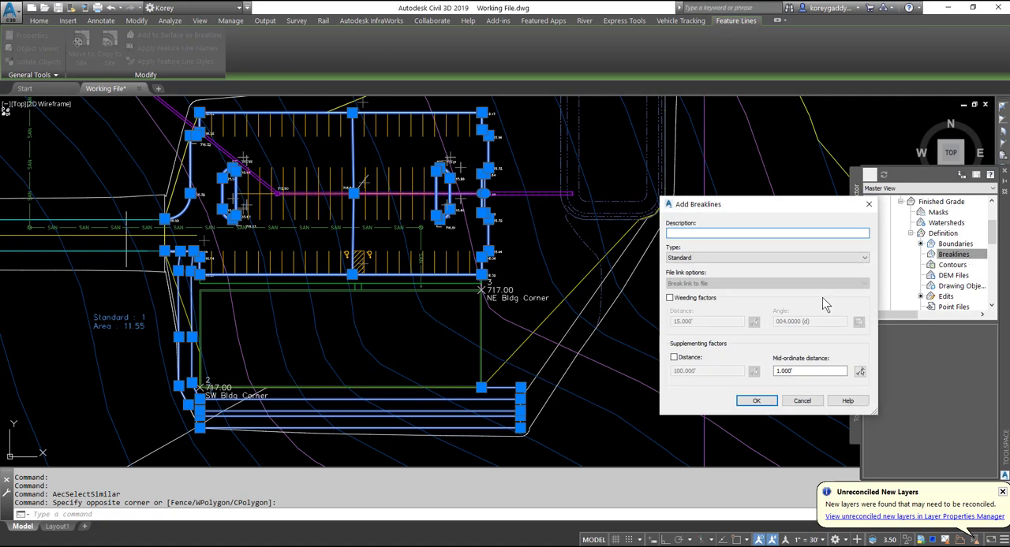
{"action": "type", "text": "F"}
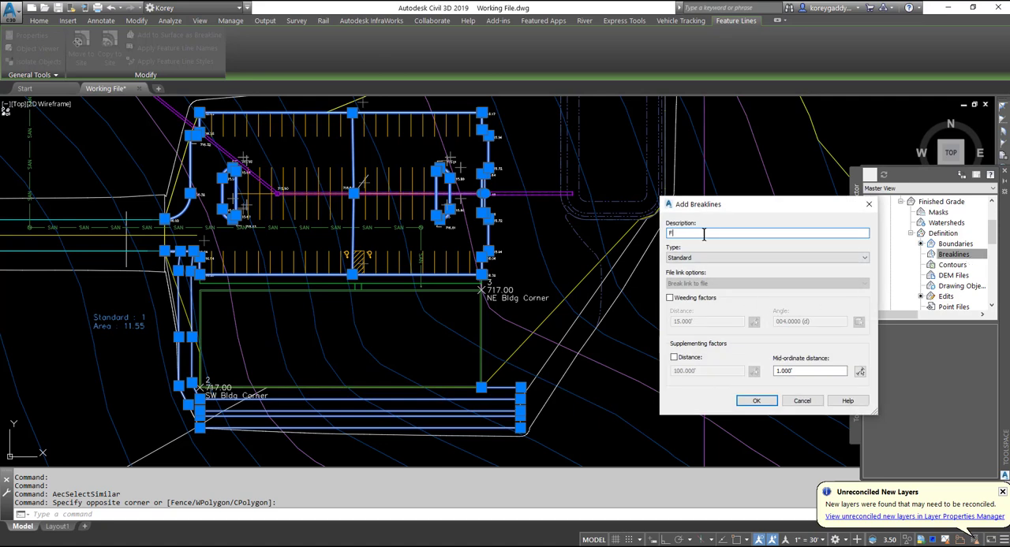
{"action": "type", "text": "inished Grade"}
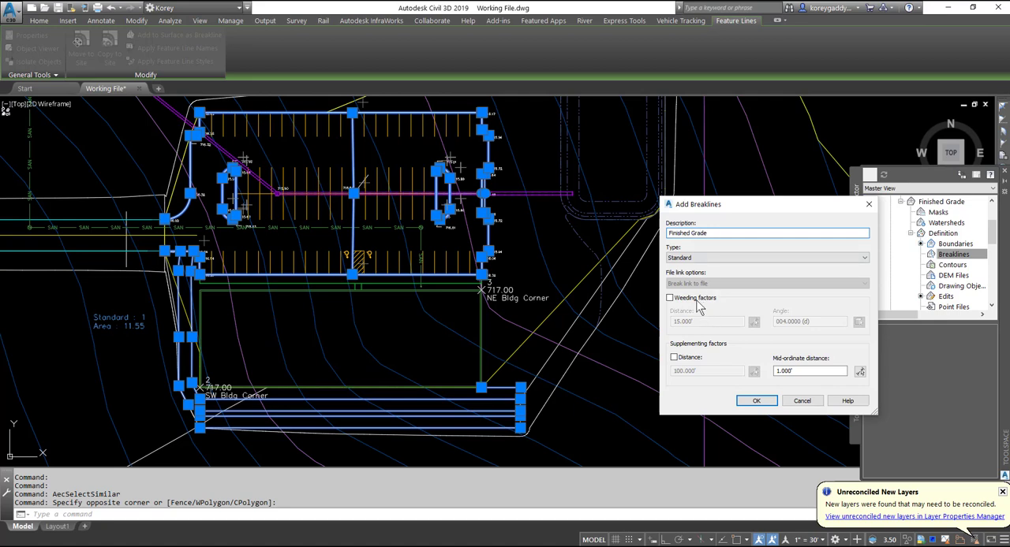
{"action": "left_click", "coordinate": [669, 297]}
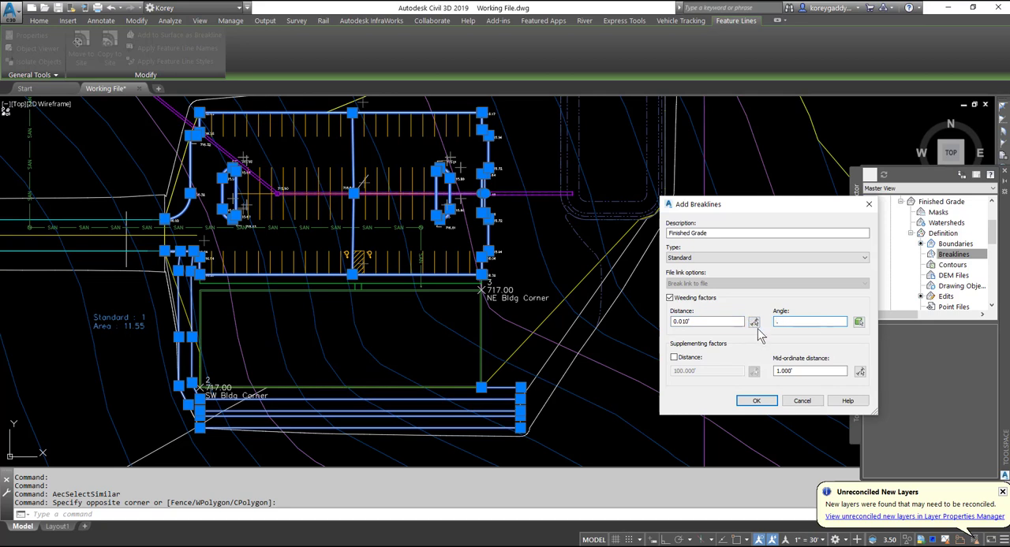
Apply weeding 0.01 and supplementing 0.1 / mid-ordinate 0.1, adding the feature lines as breaklines.
{"action": "type", "text": ".0100 (d"}
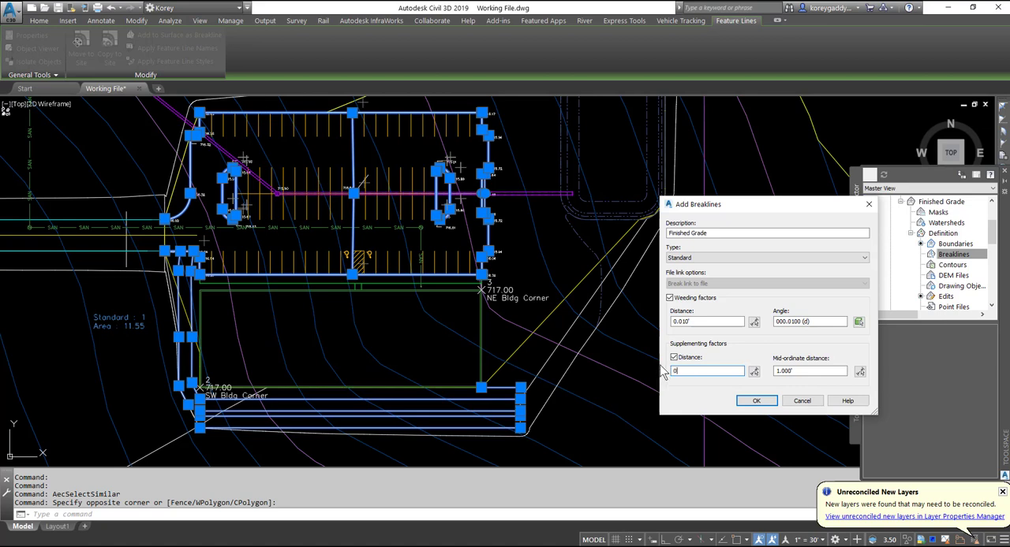
{"action": "type", "text": "0.100'"}
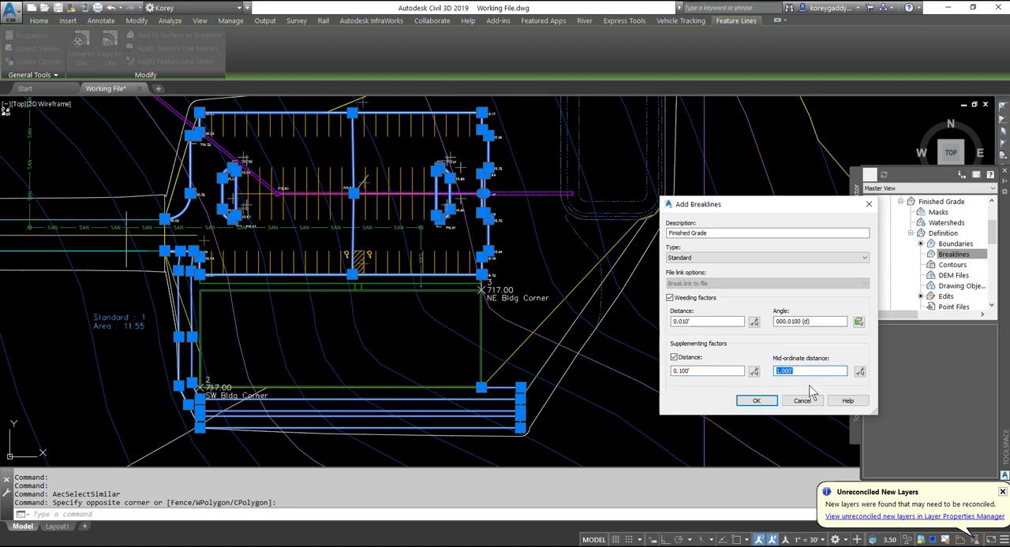
{"action": "type", "text": "0.1"}
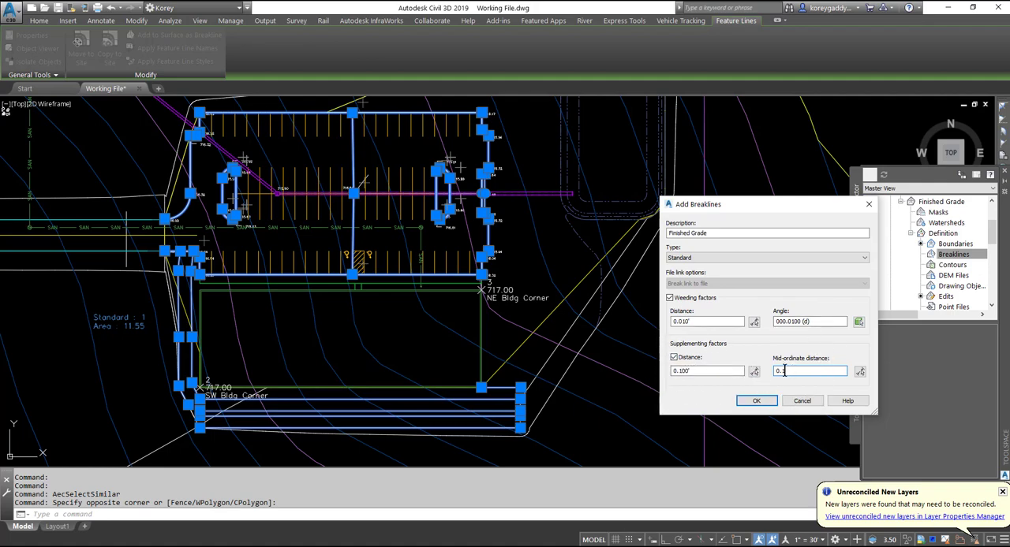
{"action": "left_click", "coordinate": [754, 401]}
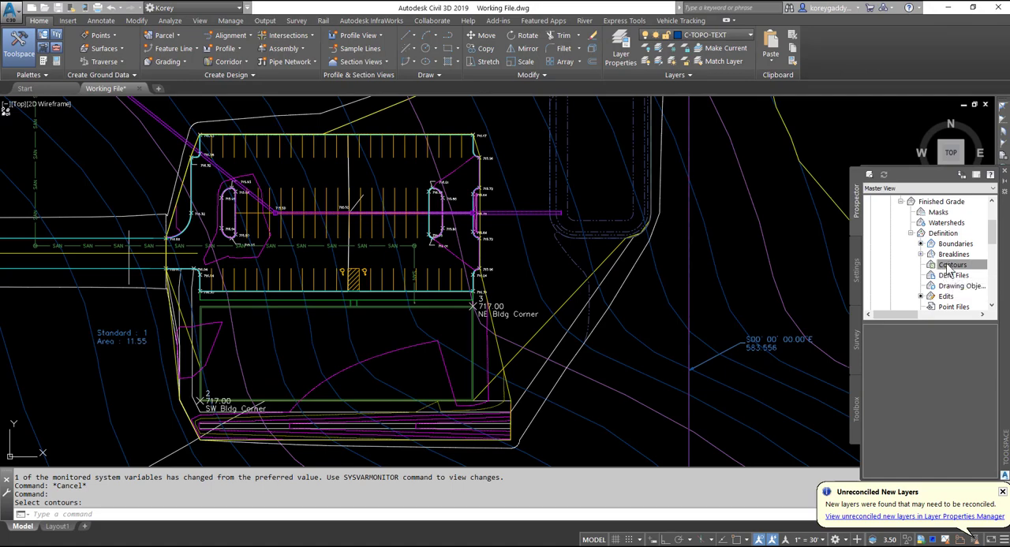
Add the pond outline as Building and Pond contour data with 0.01 weeding and 0.1 supplementing.
{"action": "left_click", "coordinate": [951, 265]}
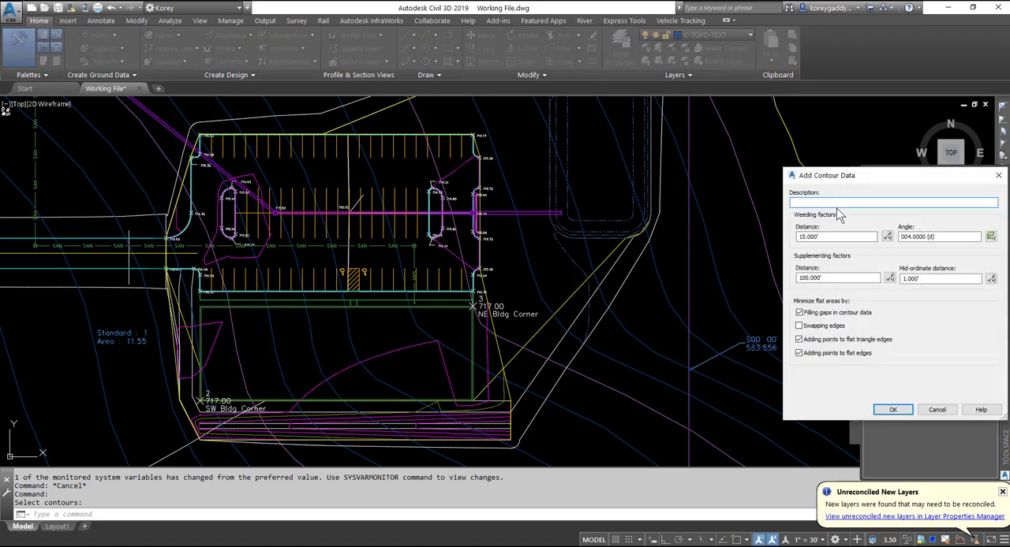
{"action": "type", "text": "Building and Pond"}
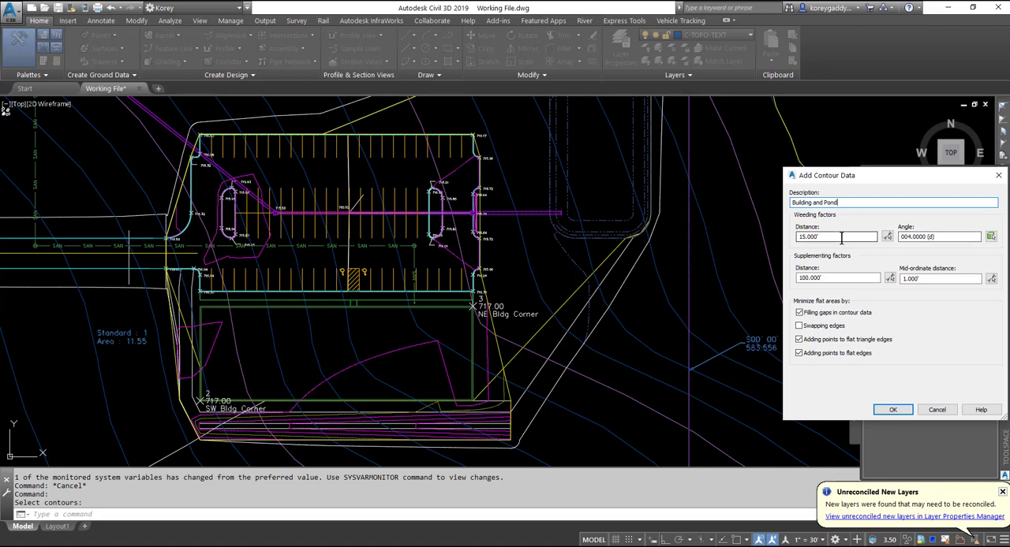
{"action": "left_click", "coordinate": [836, 236]}
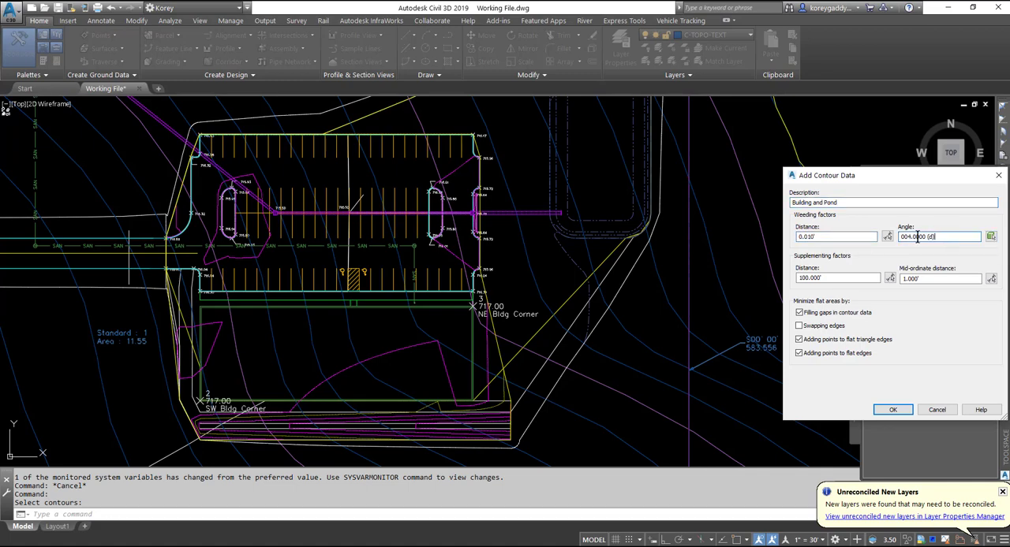
{"action": "type", "text": ".01"}
{"action": "left_click", "coordinate": [939, 277]}
{"action": "type", "text": ".1"}
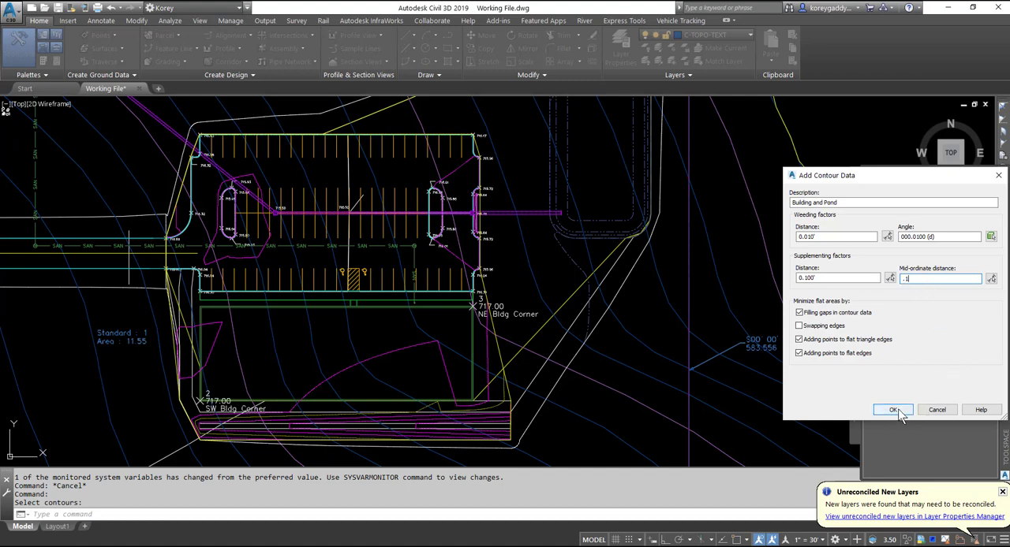
{"action": "left_click", "coordinate": [893, 410]}
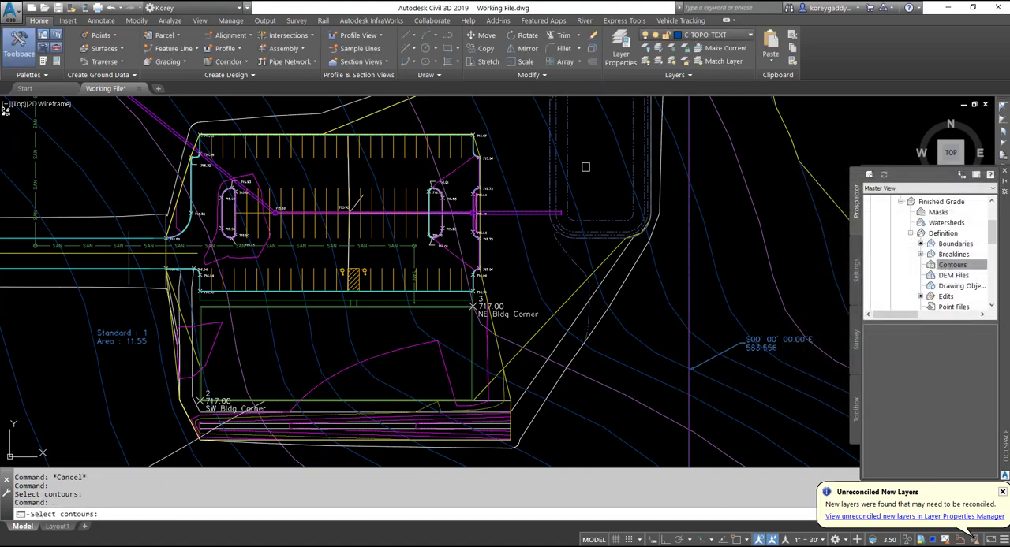
{"action": "left_click", "coordinate": [600, 161]}
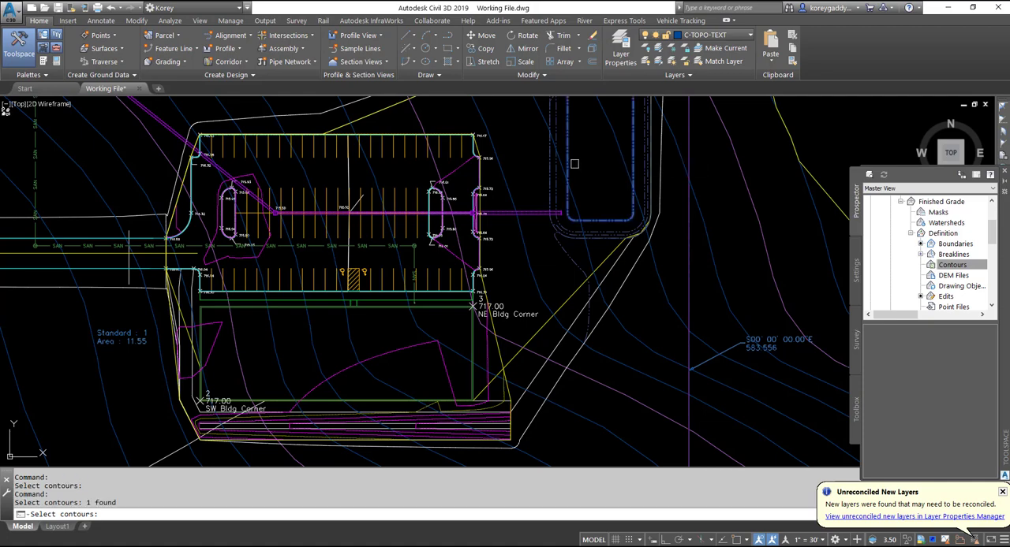
{"action": "left_click", "coordinate": [552, 175]}
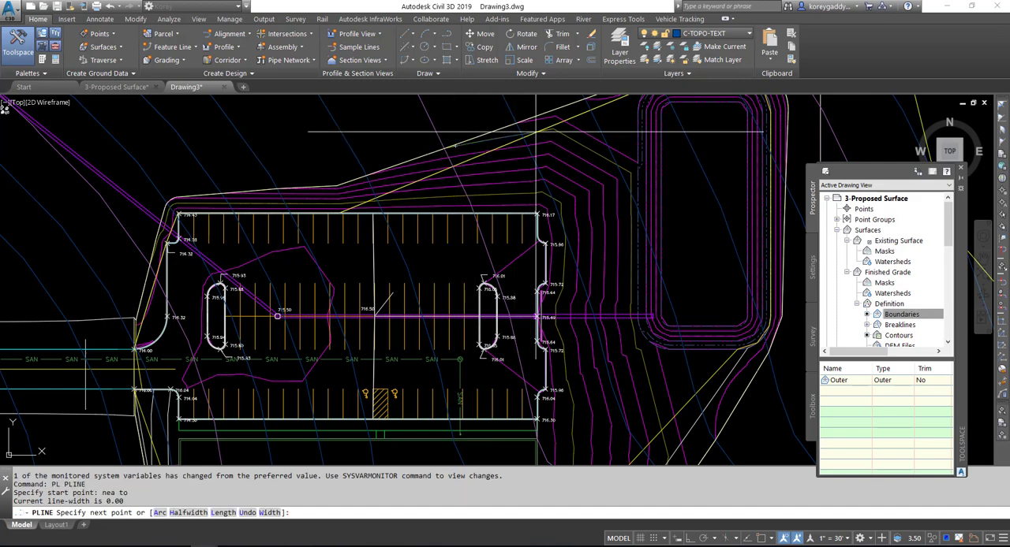
Draw the clean-up polyline with PLINE, using Arc mode for the curved segments around the parking area.
{"action": "type", "text": "a"}
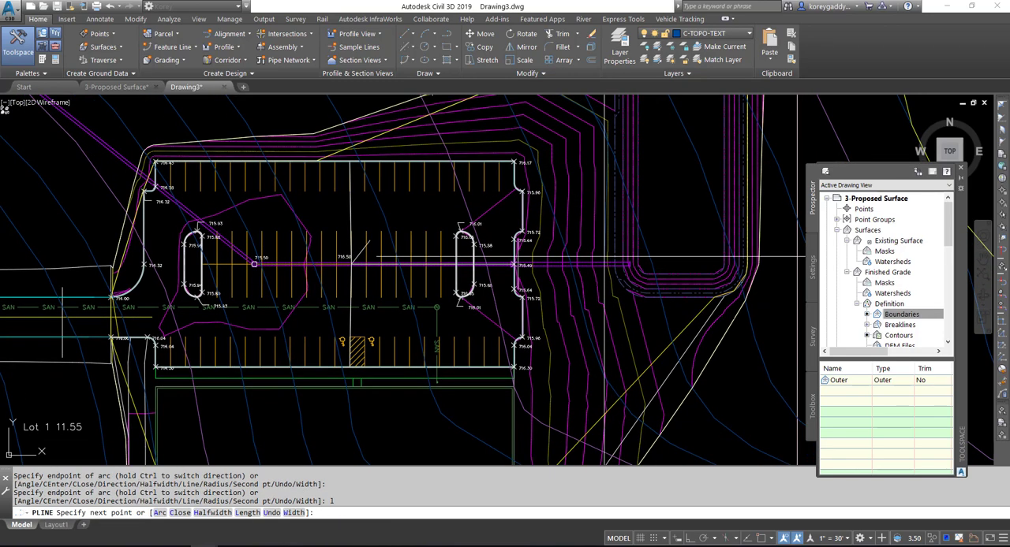
{"action": "type", "text": "a"}
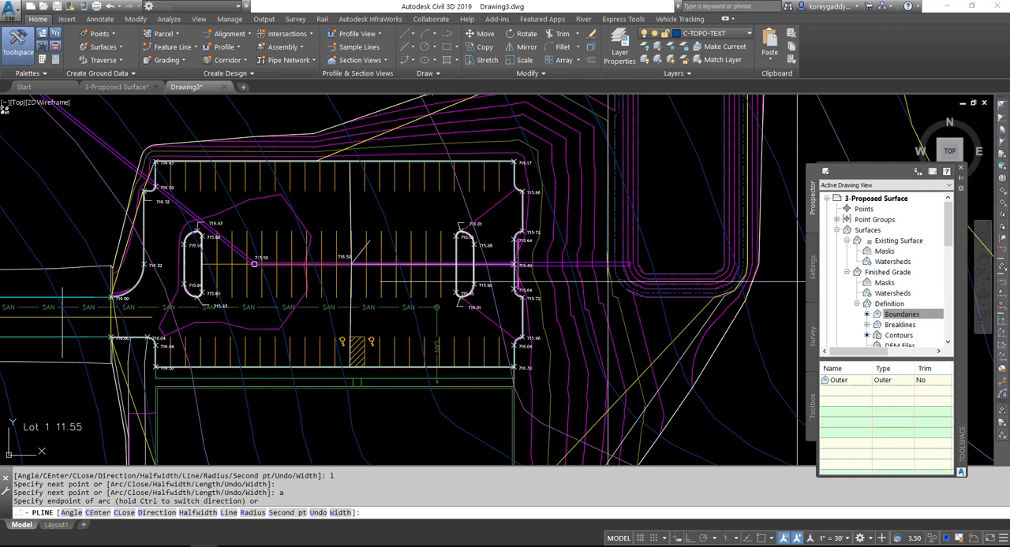
{"action": "type", "text": "a"}
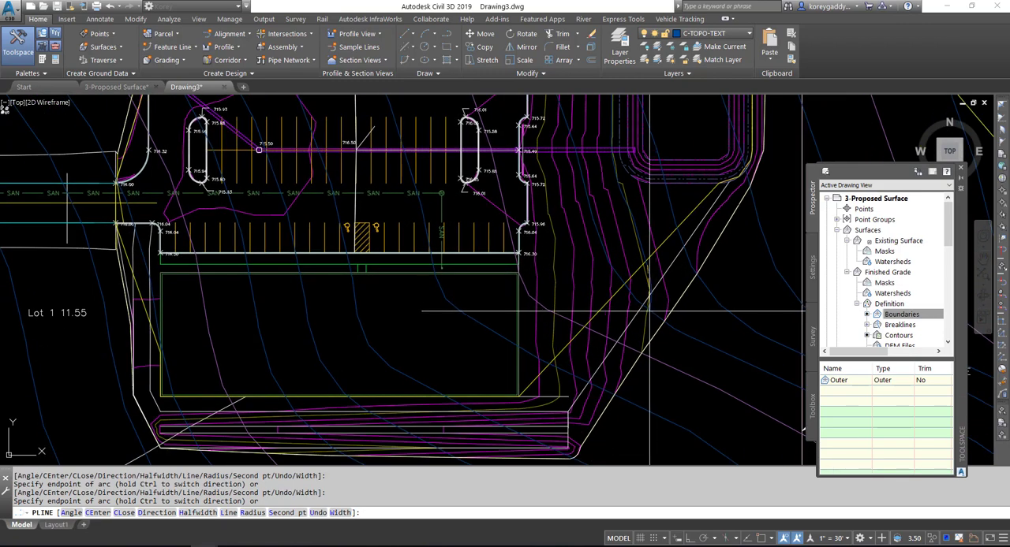
{"action": "type", "text": "1"}
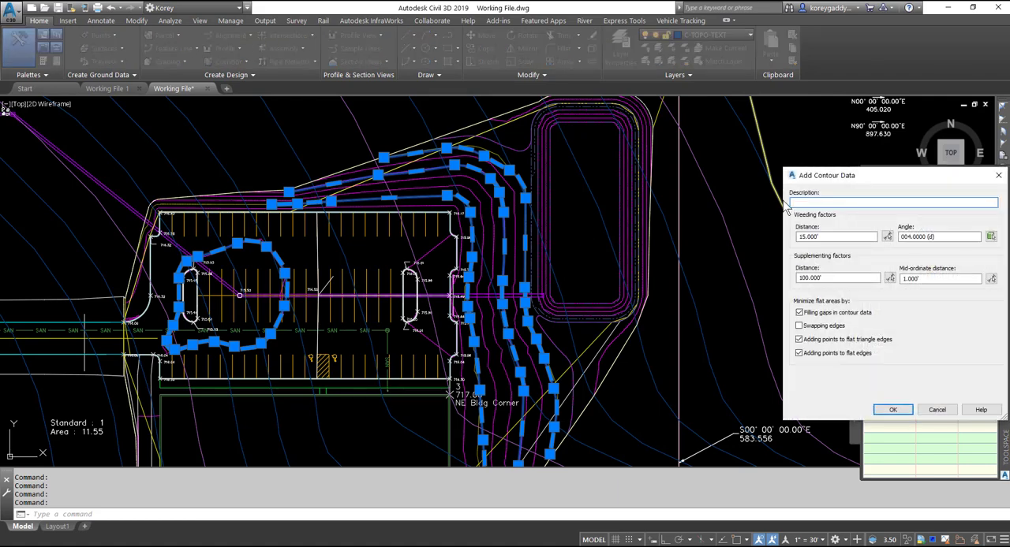
Add the clean-up polylines as Clean-up contour data with 0.01 weeding and 0.1 supplementing.
{"action": "type", "text": "Clean"}
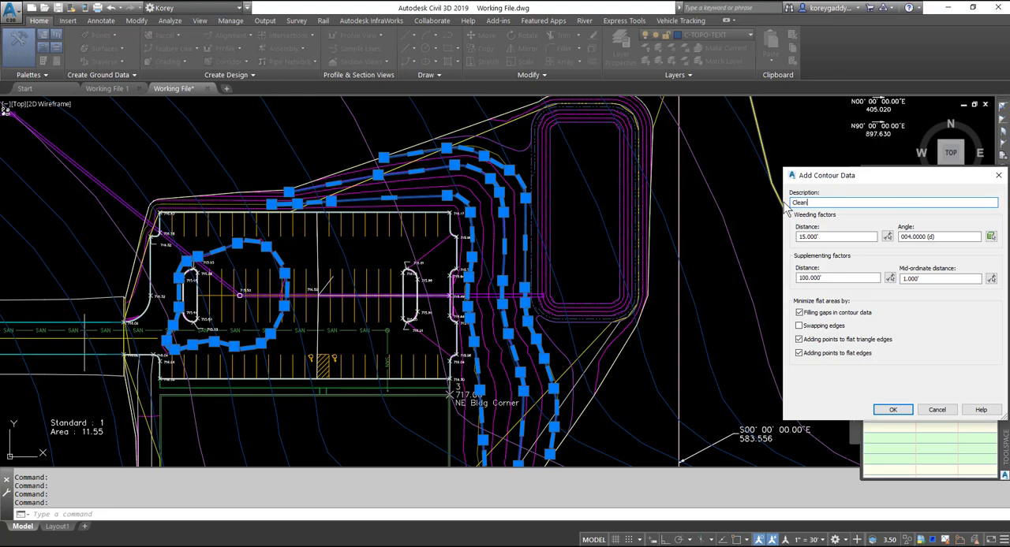
{"action": "type", "text": "-up"}
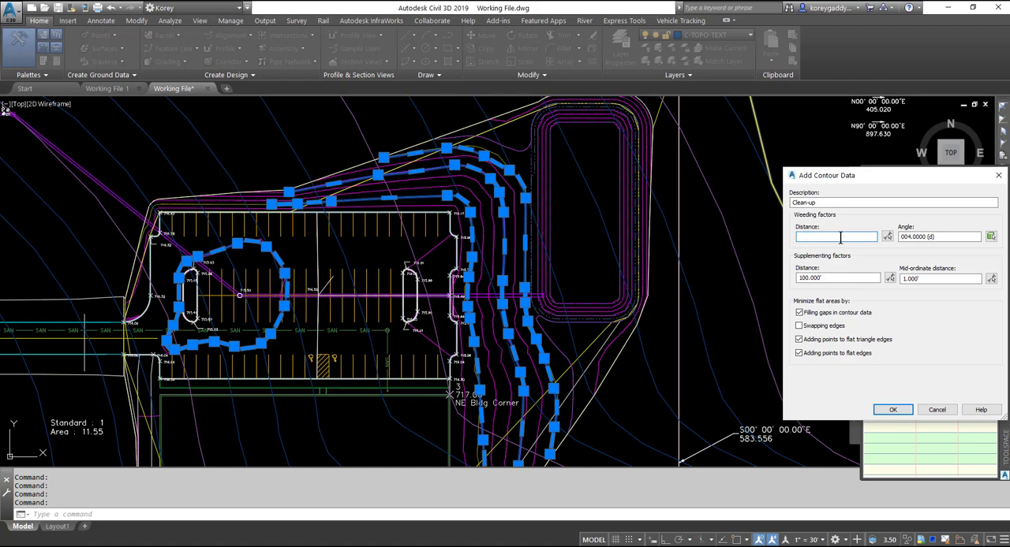
{"action": "type", "text": ".010'"}
{"action": "left_click", "coordinate": [939, 278]}
{"action": "type", "text": ".1"}
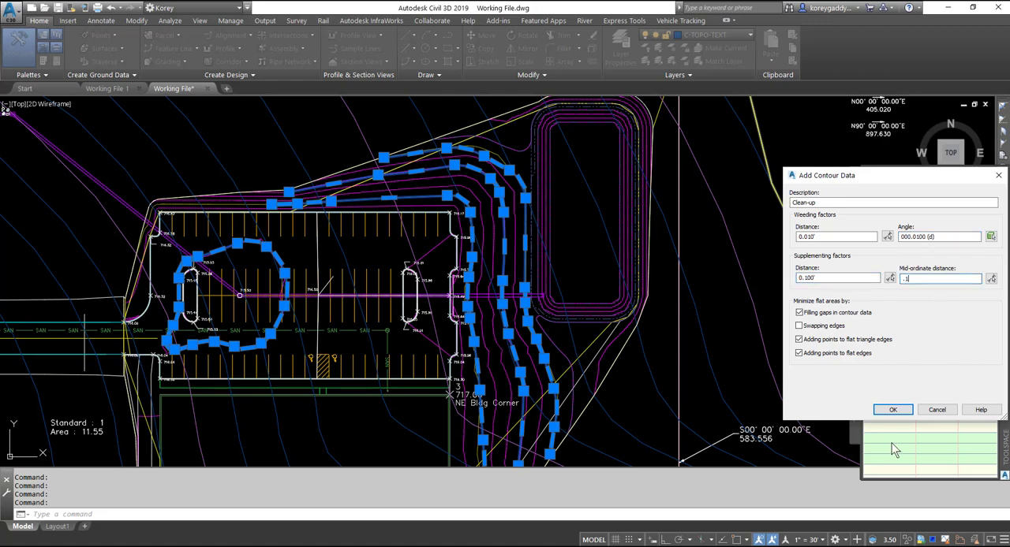
{"action": "left_click", "coordinate": [893, 410]}
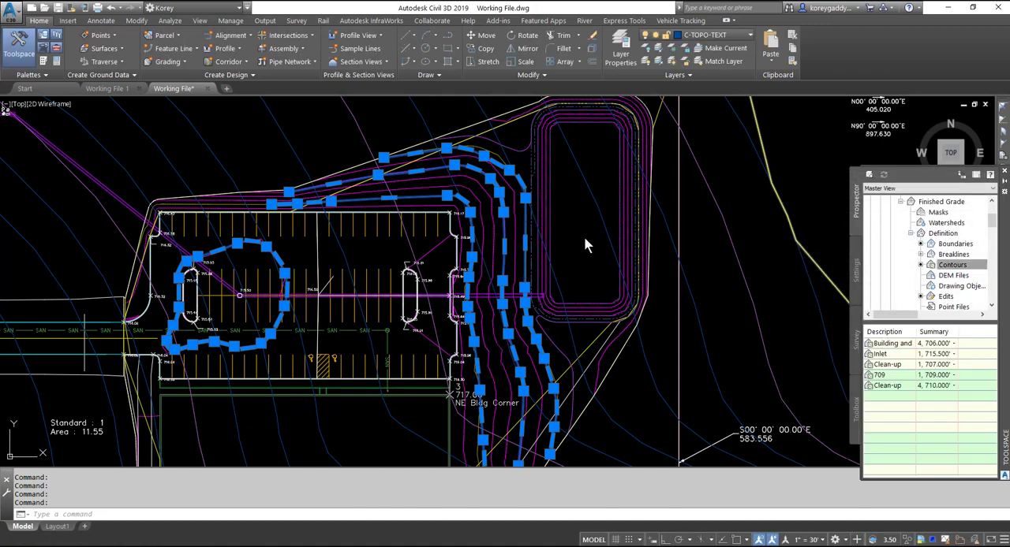
{"action": "mouse_move", "coordinate": [581, 232]}
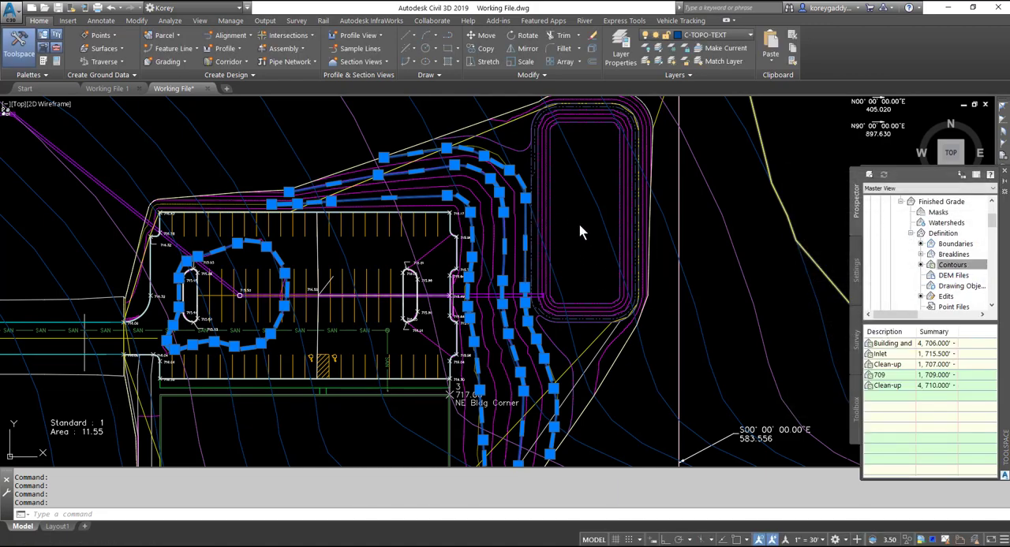